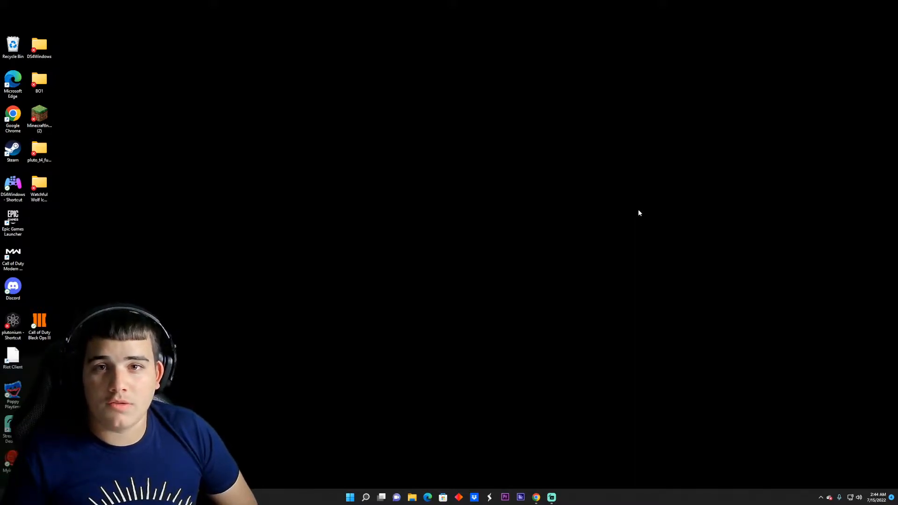
mouse_move(570, 383)
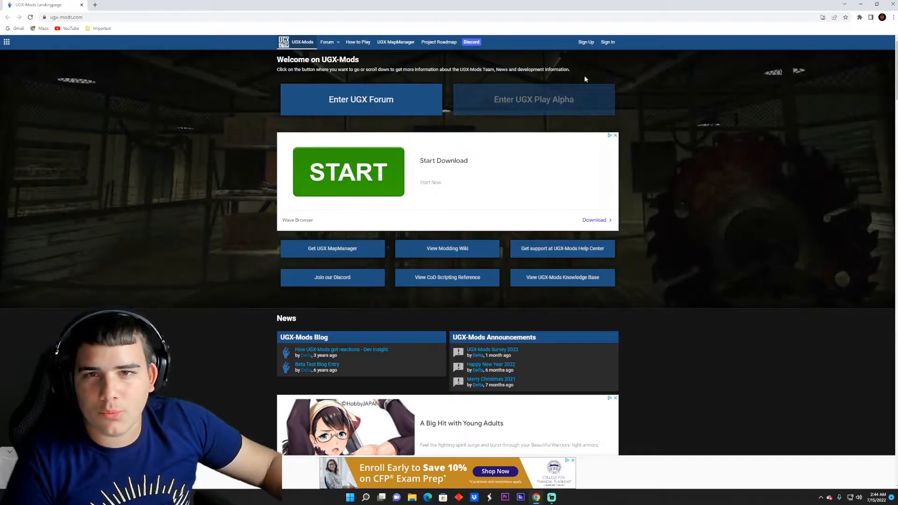
mouse_move(579, 84)
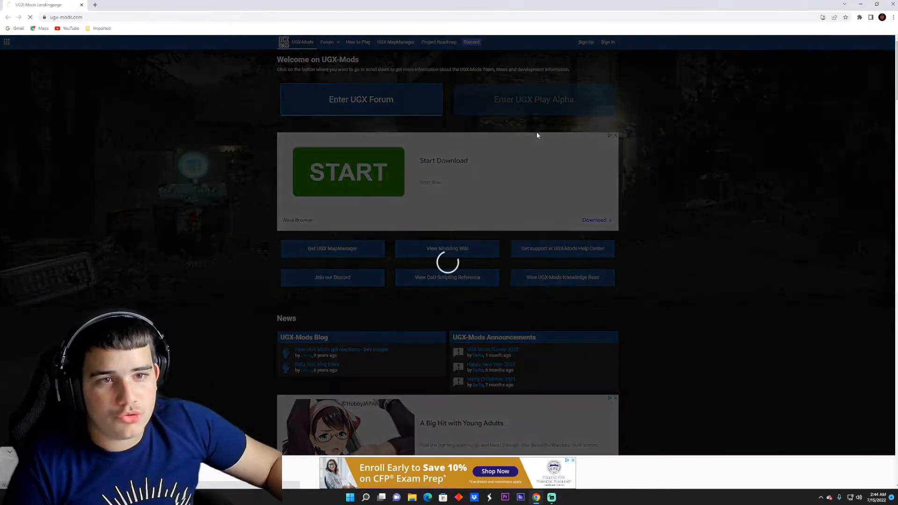
Step: Enter the UGX-Mods forum and open the Community Maps WaW board
left_click(361, 99)
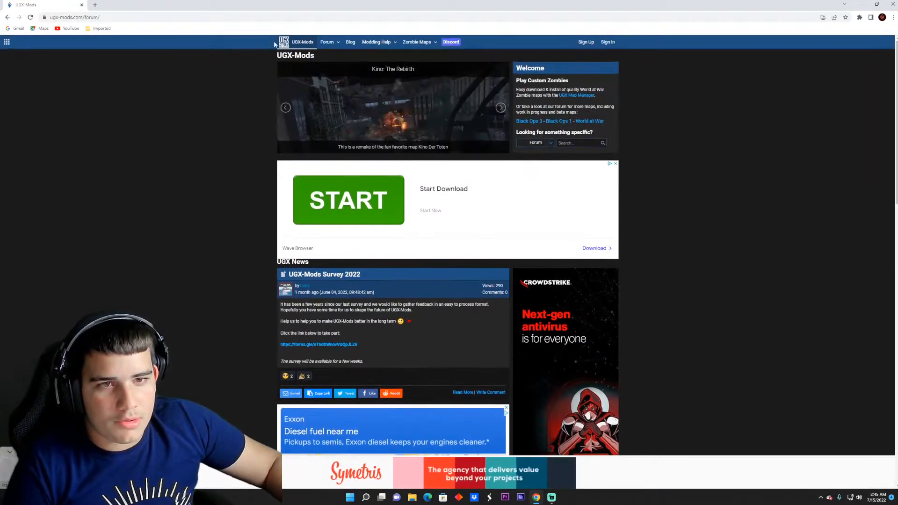
left_click(417, 42)
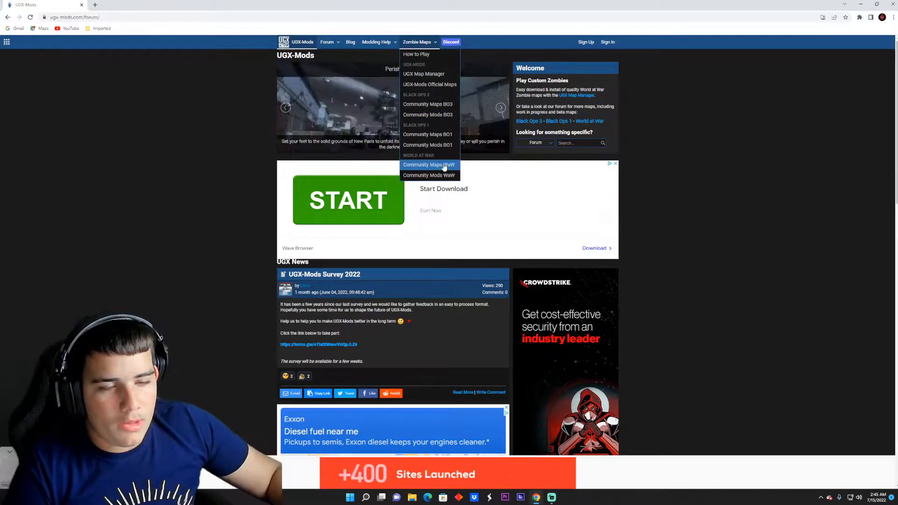
left_click(429, 166)
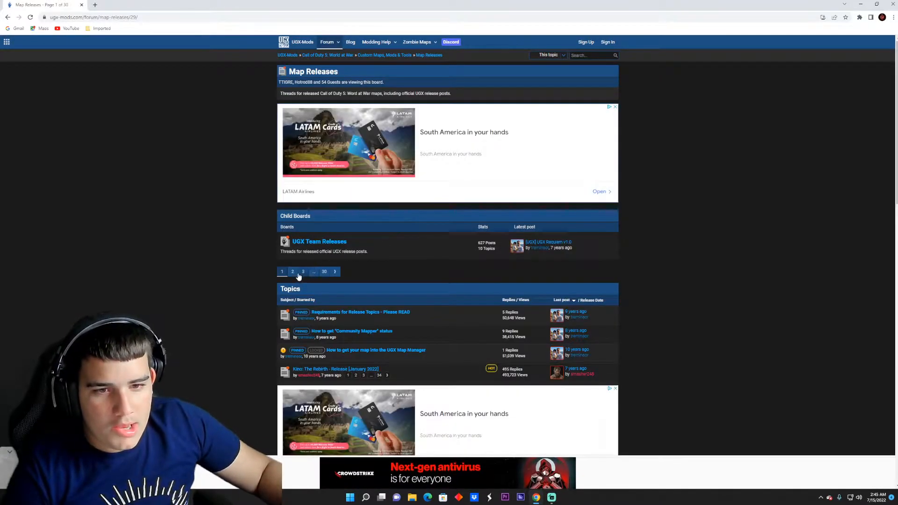
Step: Go to page 6 of the map releases and scroll to the TheOneWindow topic
scroll("down", 3)
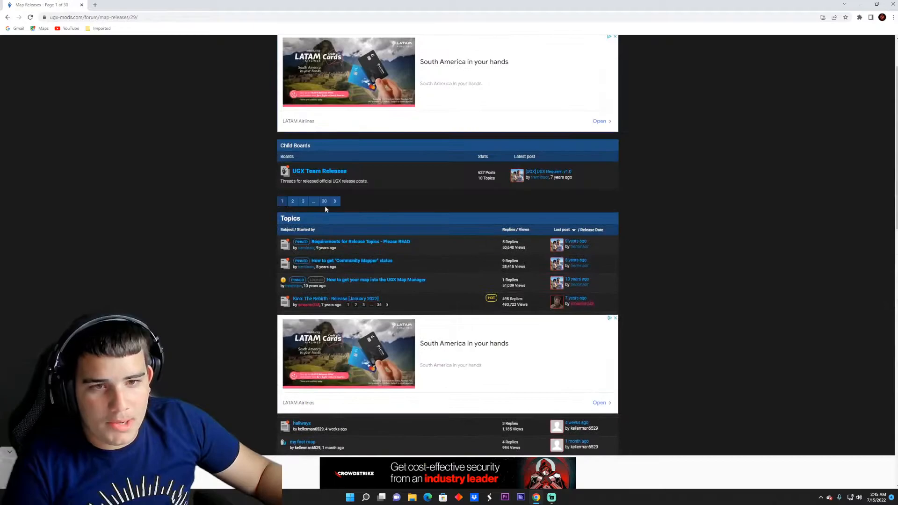
left_click(313, 201)
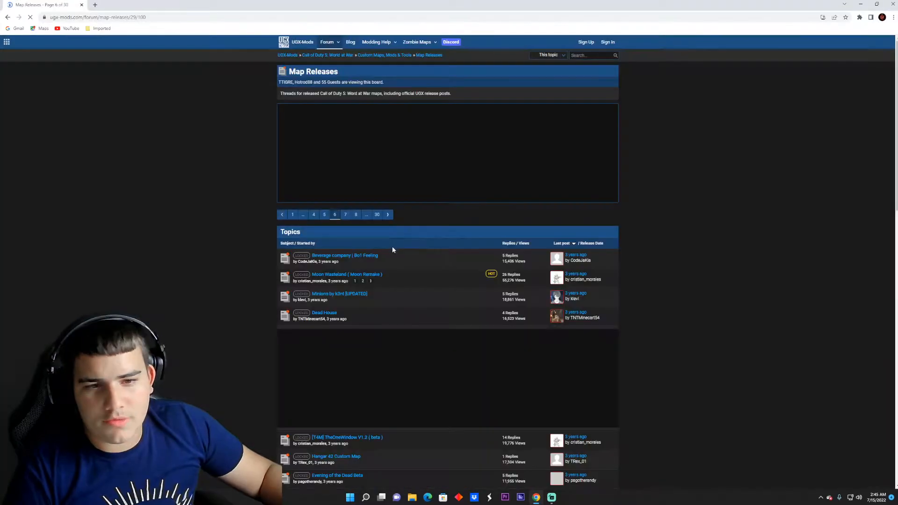
scroll("down", 3)
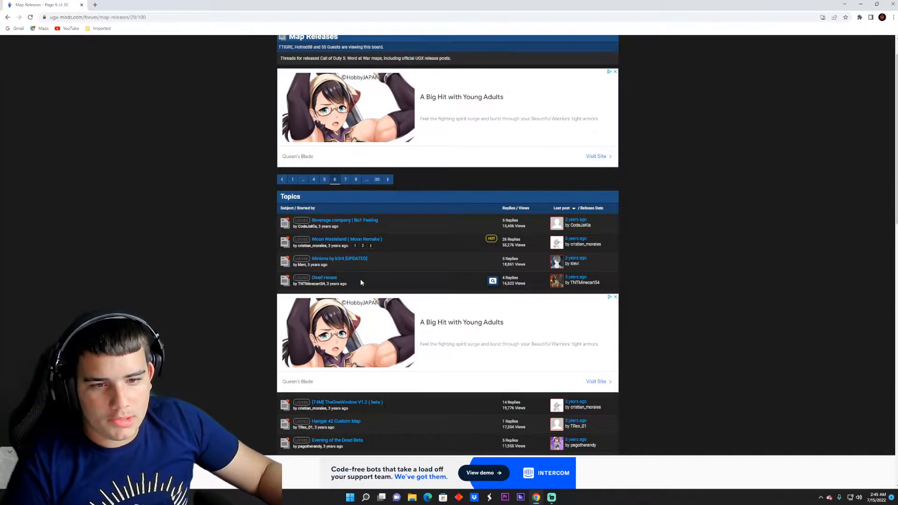
scroll("down", 3)
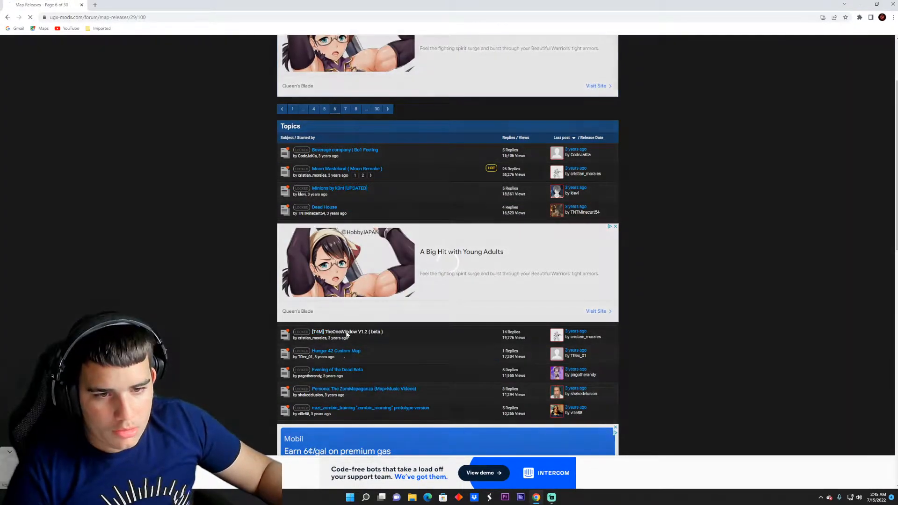
Step: Open the [T4M] TheOneWindow V1.2 (beta) topic and follow its DOWNLOAD FILE link
left_click(348, 331)
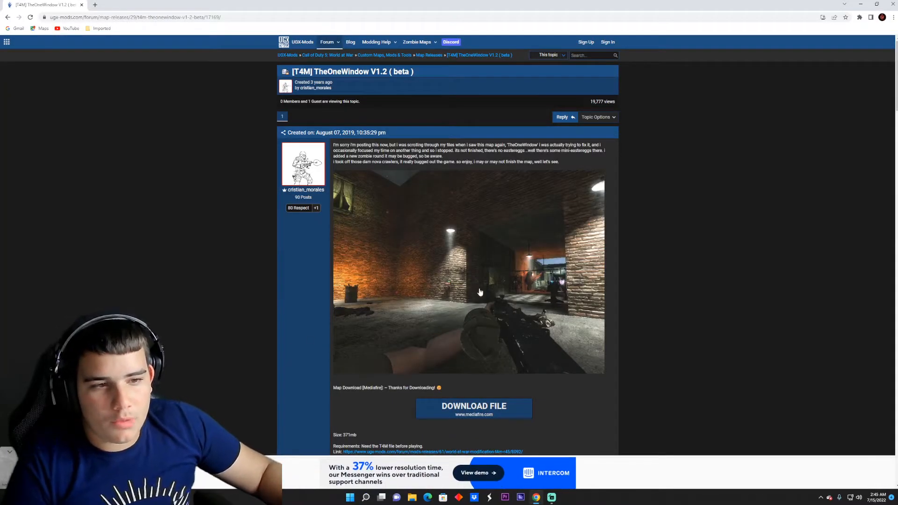
scroll("down", 3)
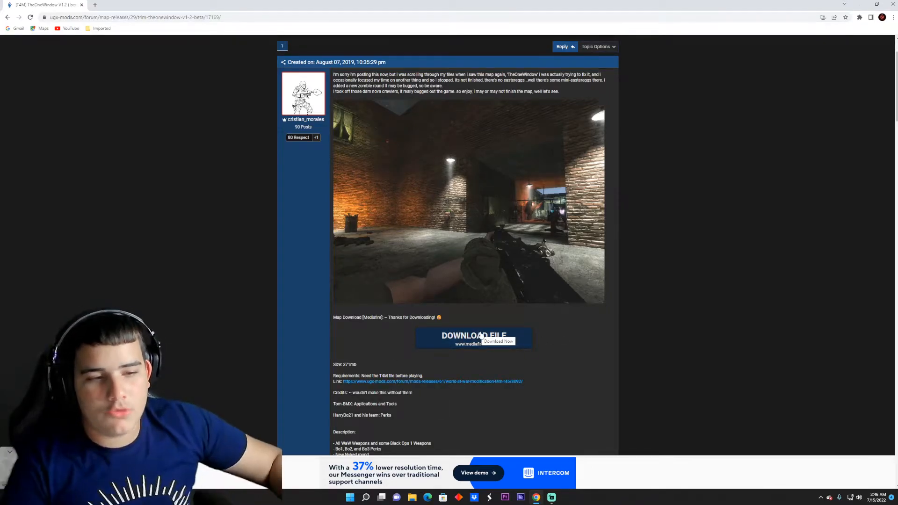
left_click(472, 337)
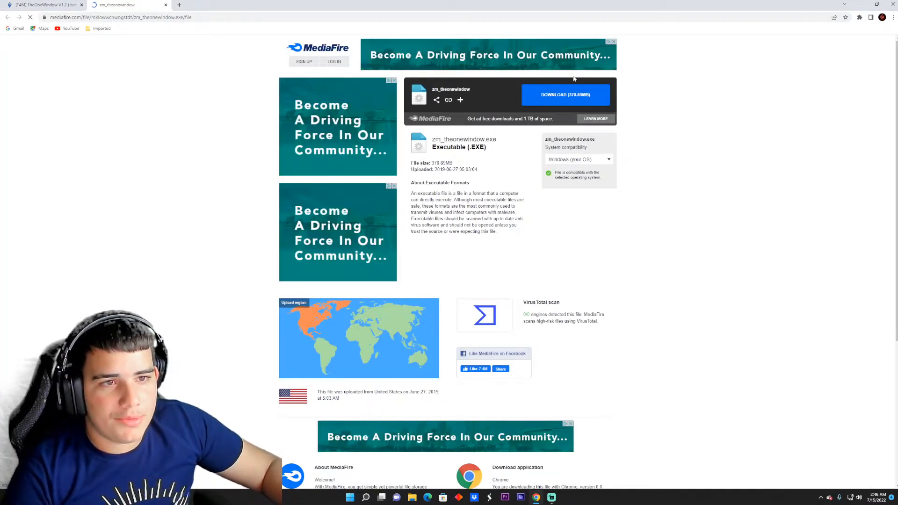
Step: Download zm_theonewindow.exe from MediaFire, dismiss the ad, and run the installer
left_click(566, 95)
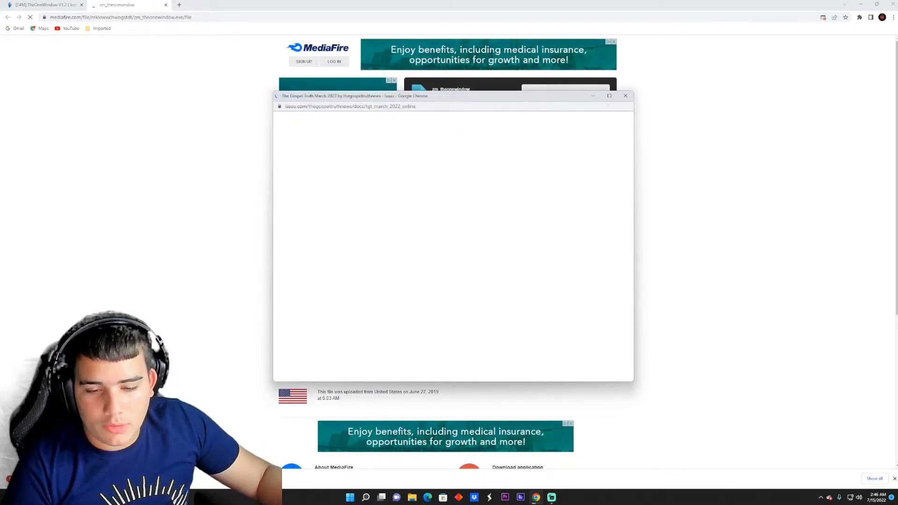
left_click(626, 95)
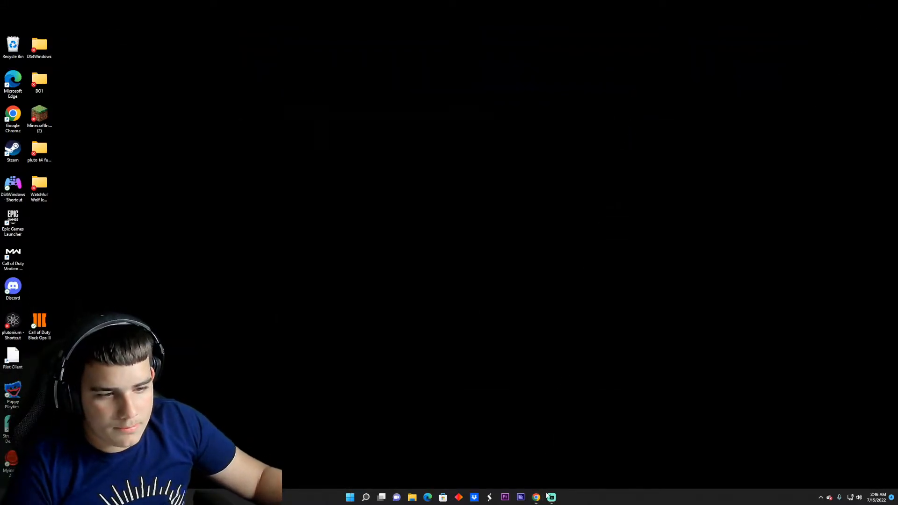
left_click(535, 497)
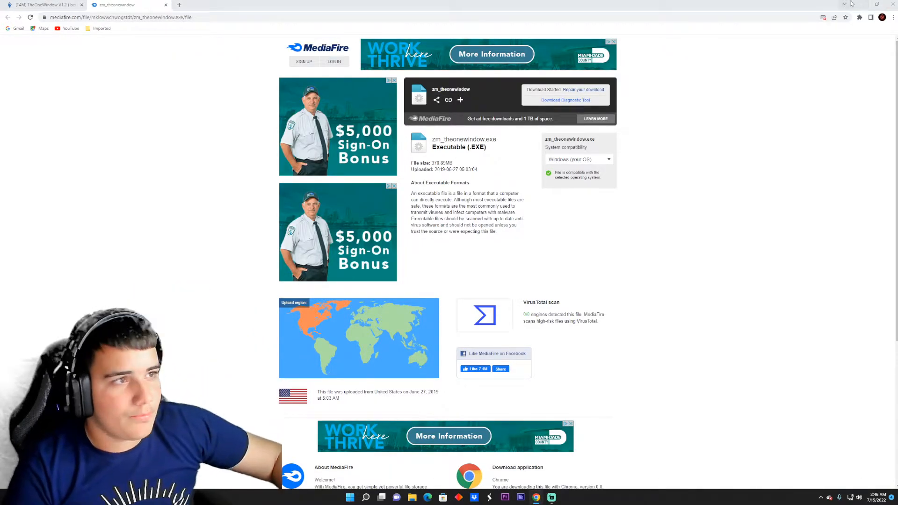
left_click(844, 3)
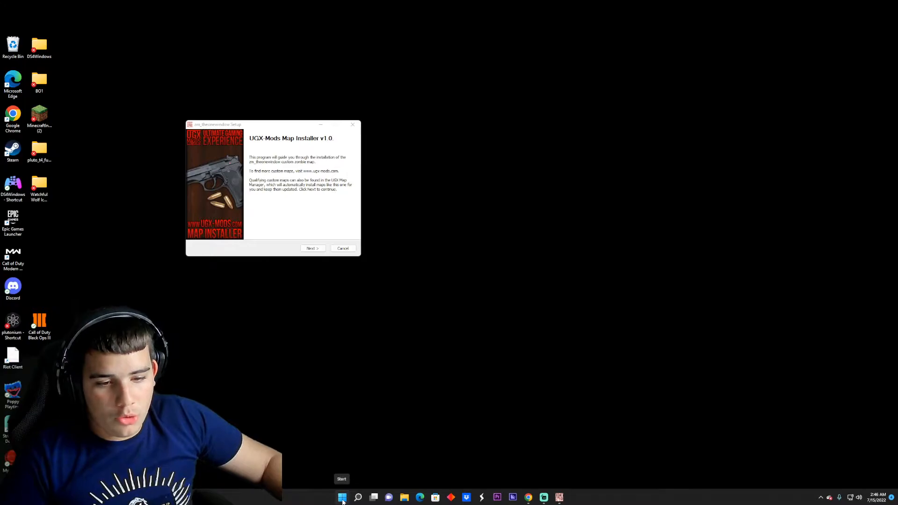
Step: Search %localappdata% from the Start menu to open the AppData Local folder
left_click(342, 497)
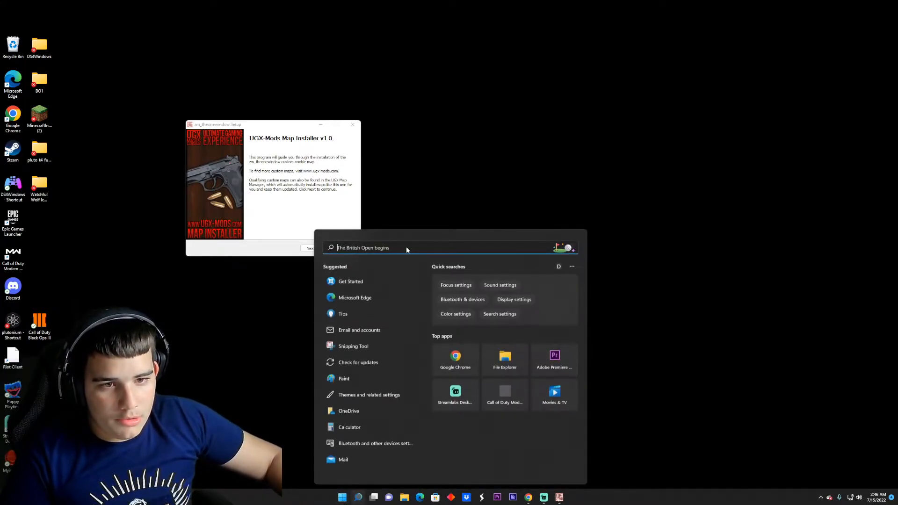
type("%")
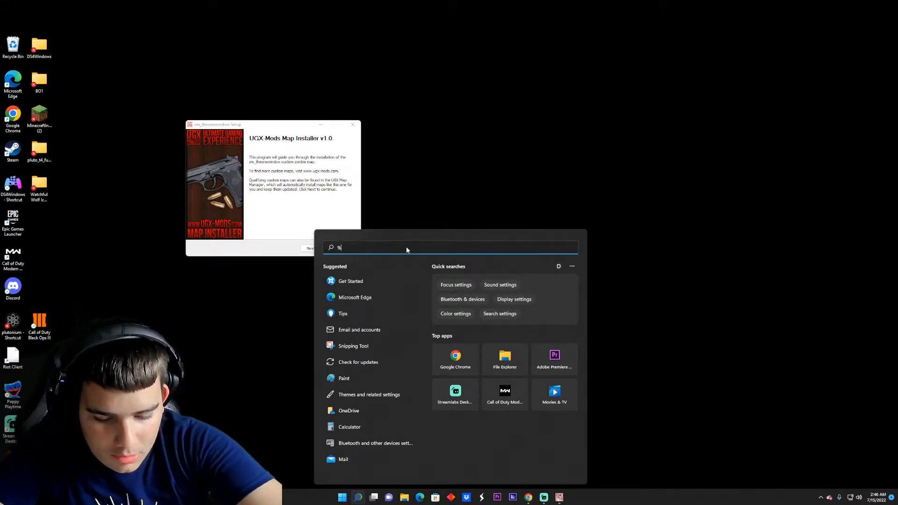
type("loc")
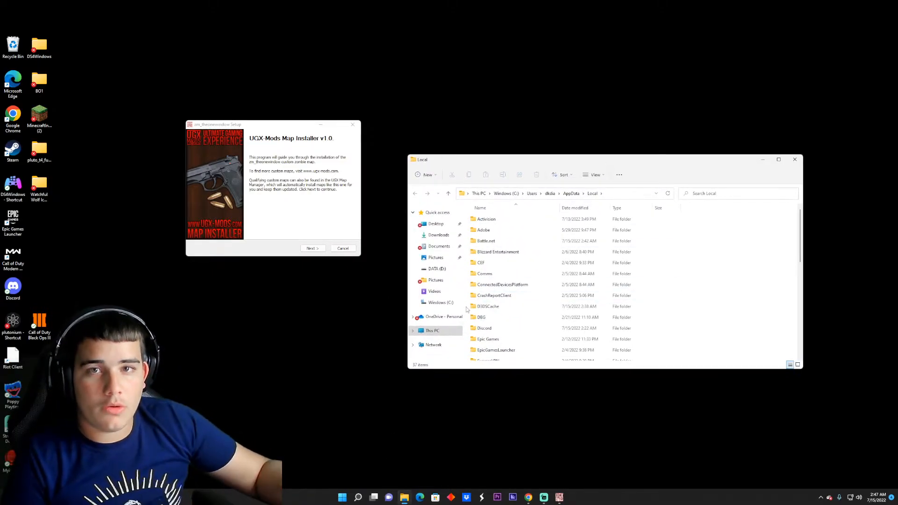
Step: Browse to Plutonium\storage\t4\mods and advance the installer to the location step
double_click(486, 219)
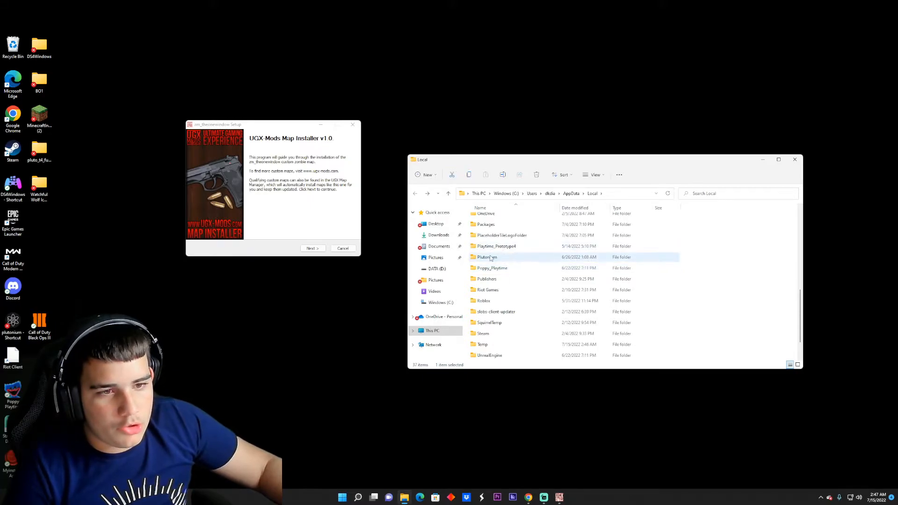
mouse_move(485, 257)
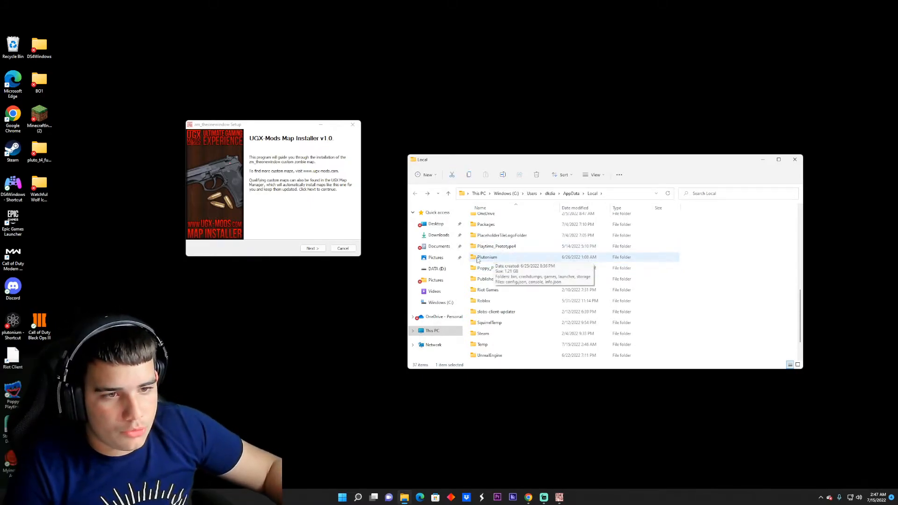
double_click(486, 257)
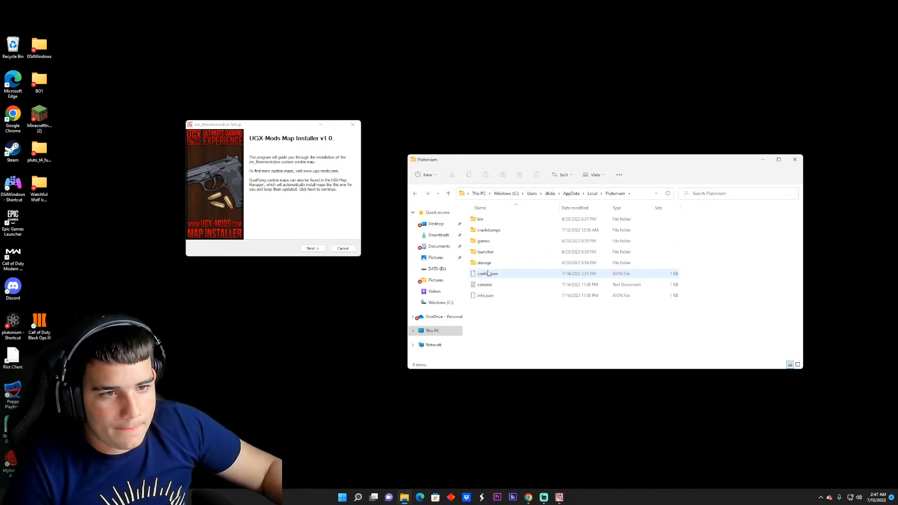
double_click(485, 263)
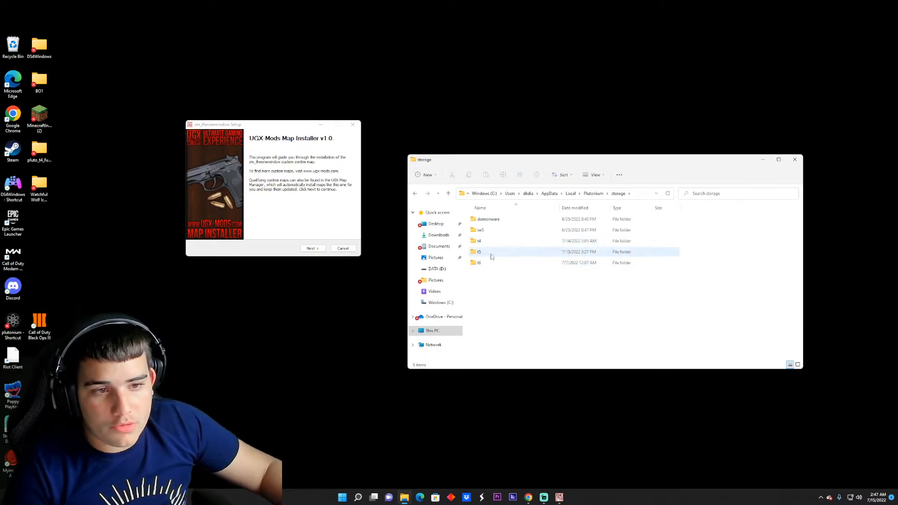
mouse_move(494, 265)
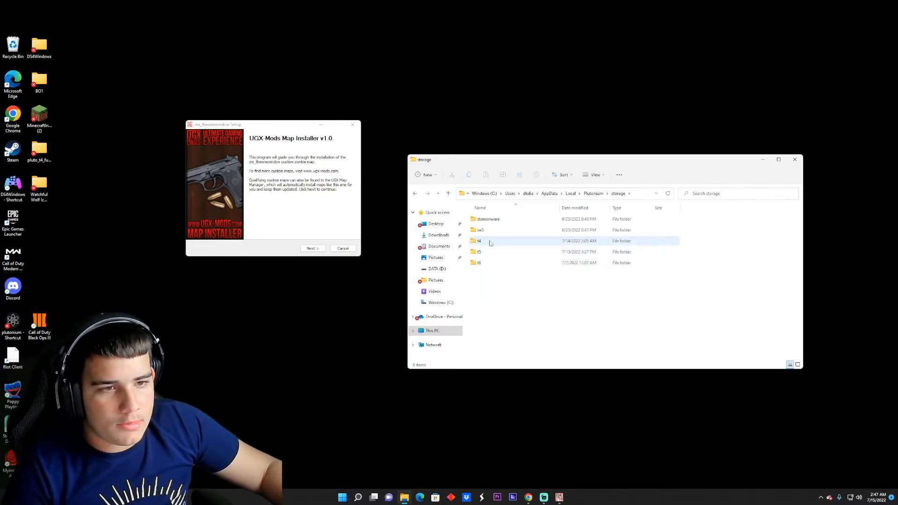
left_click(479, 241)
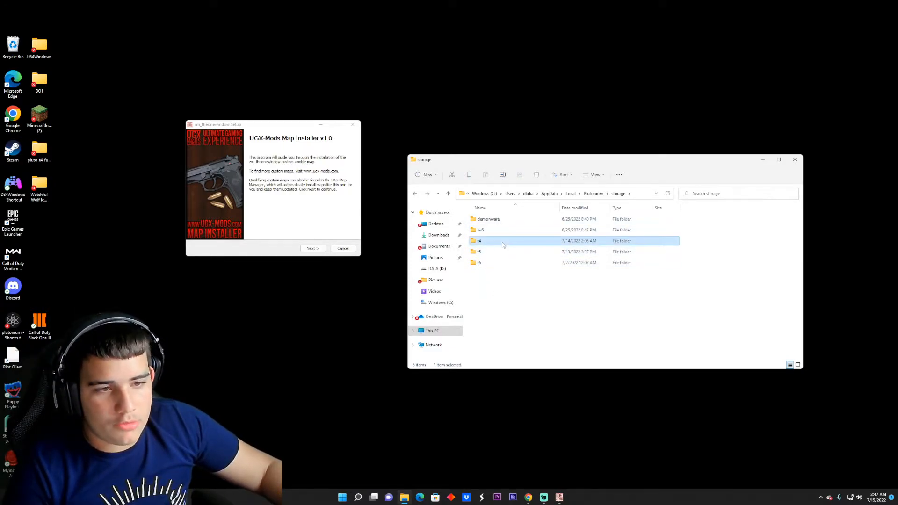
double_click(479, 241)
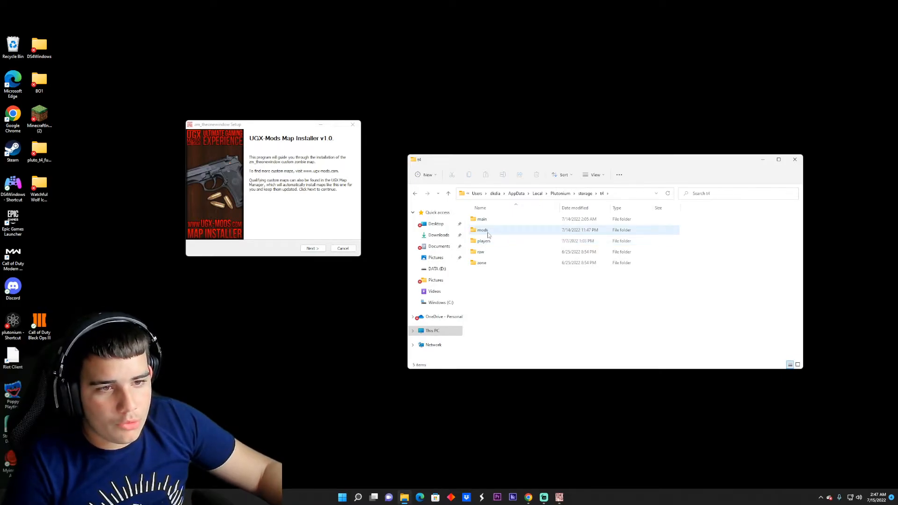
double_click(483, 230)
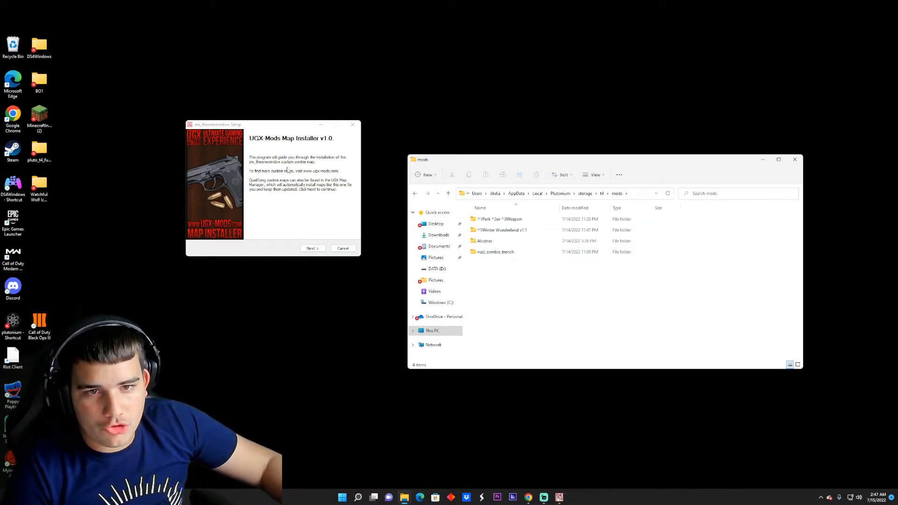
left_click(311, 248)
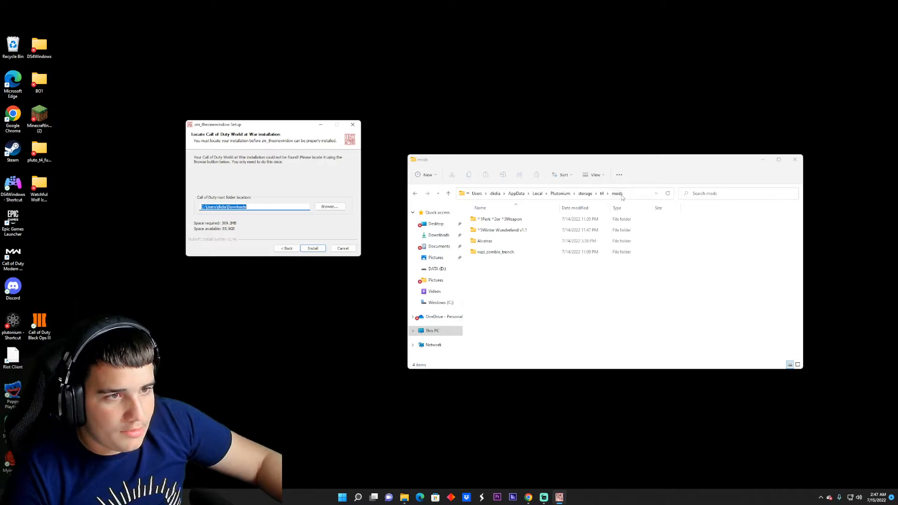
Step: Paste the t4 mods path as install location, install zm_theonewindow, and finish
left_click(613, 193)
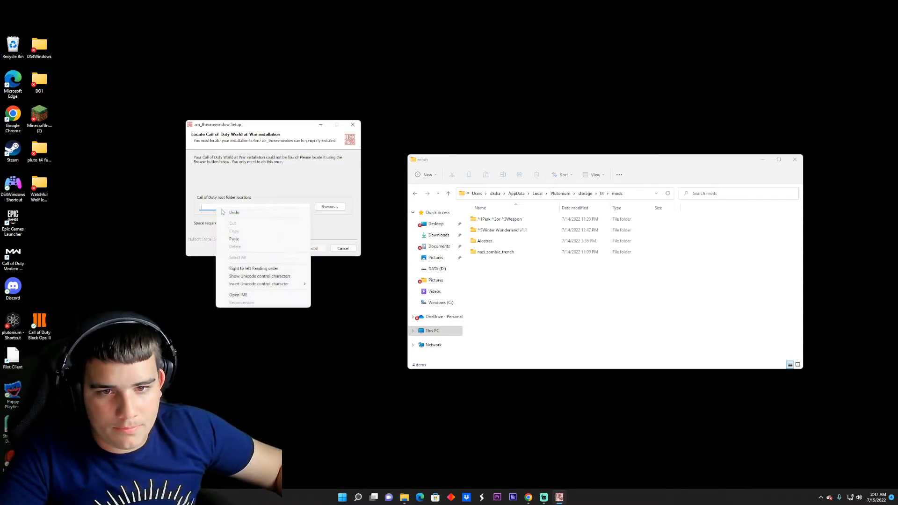
left_click(234, 239)
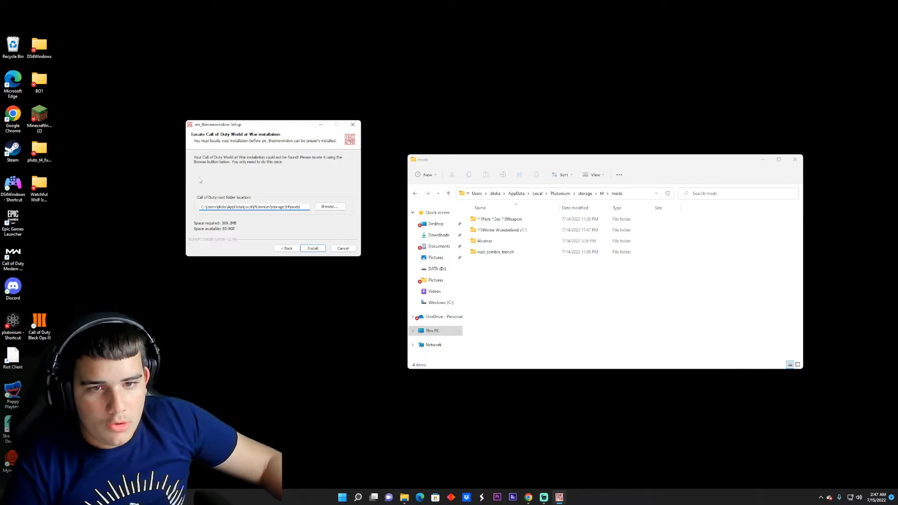
left_click(312, 248)
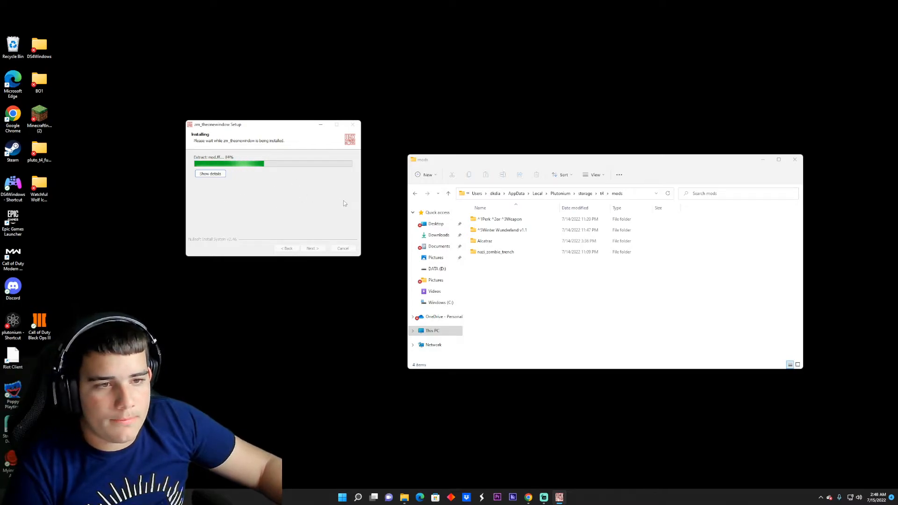
left_click(502, 230)
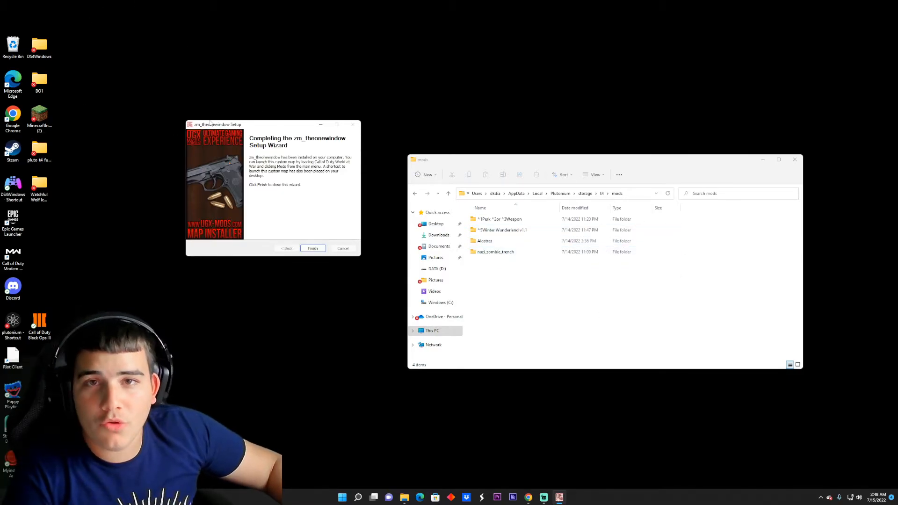
left_click(312, 248)
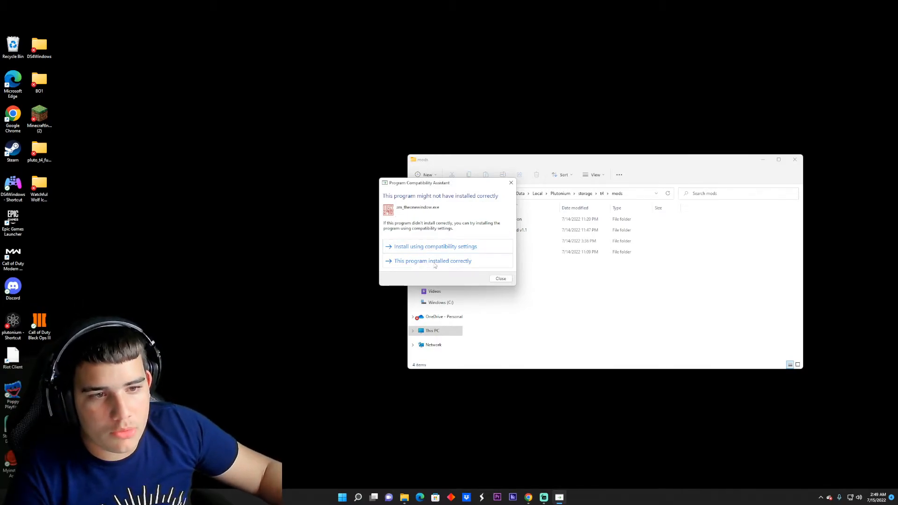
Step: Confirm the program installed correctly, then launch World at War via the Plutonium launcher
left_click(500, 278)
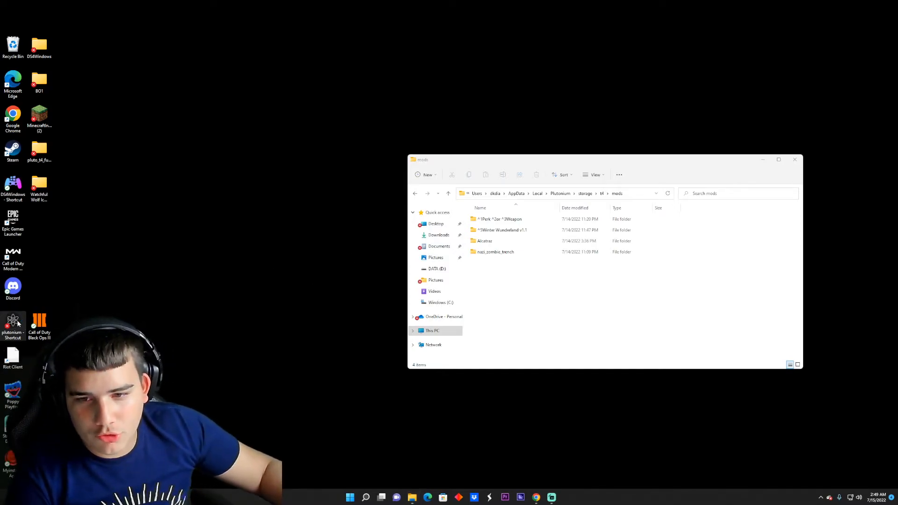
double_click(13, 324)
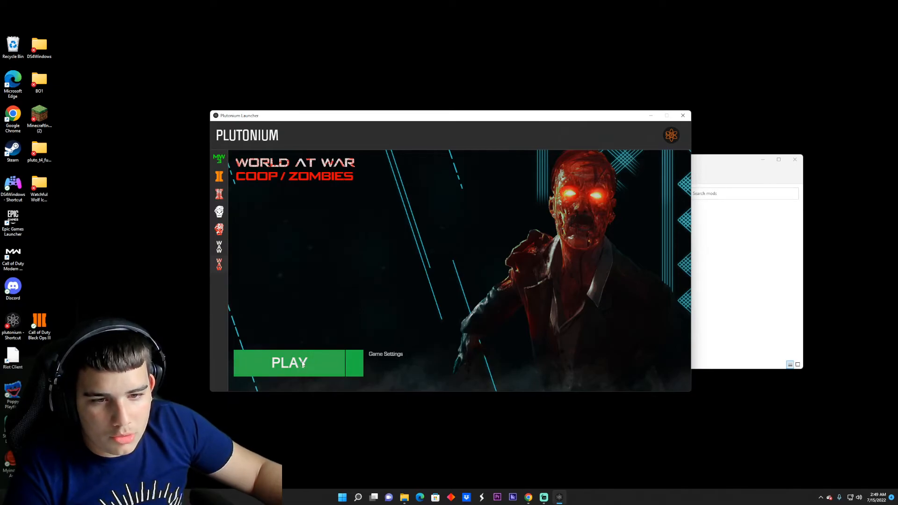
left_click(289, 362)
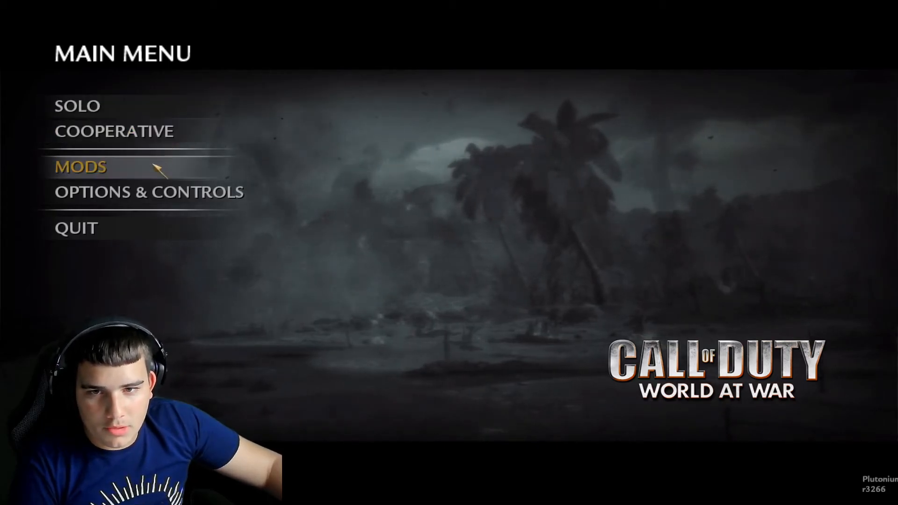
Step: Launch the zm_theonewindow mod from the MODS menu and start the mission
left_click(80, 166)
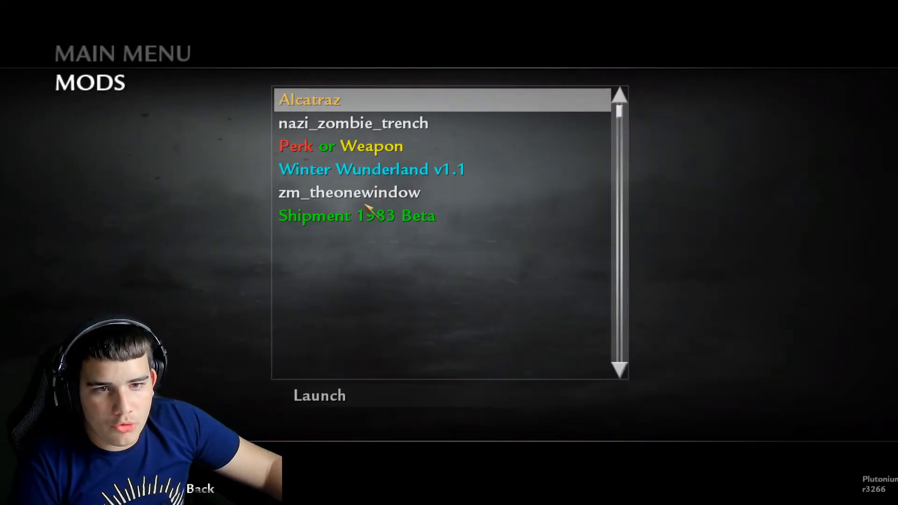
left_click(350, 191)
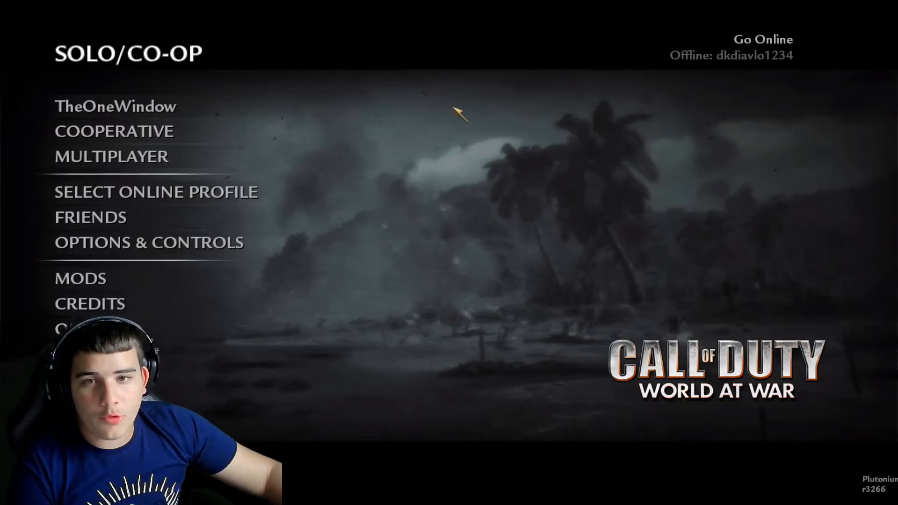
mouse_move(115, 131)
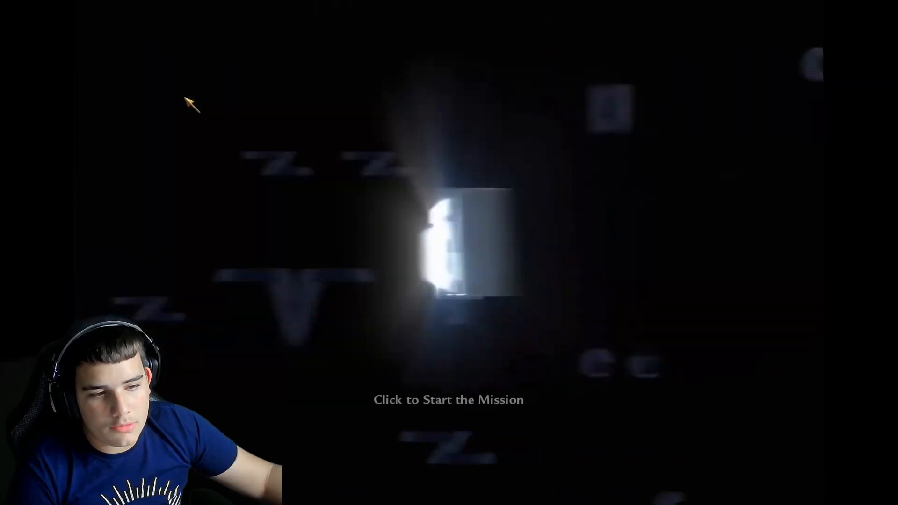
left_click(448, 400)
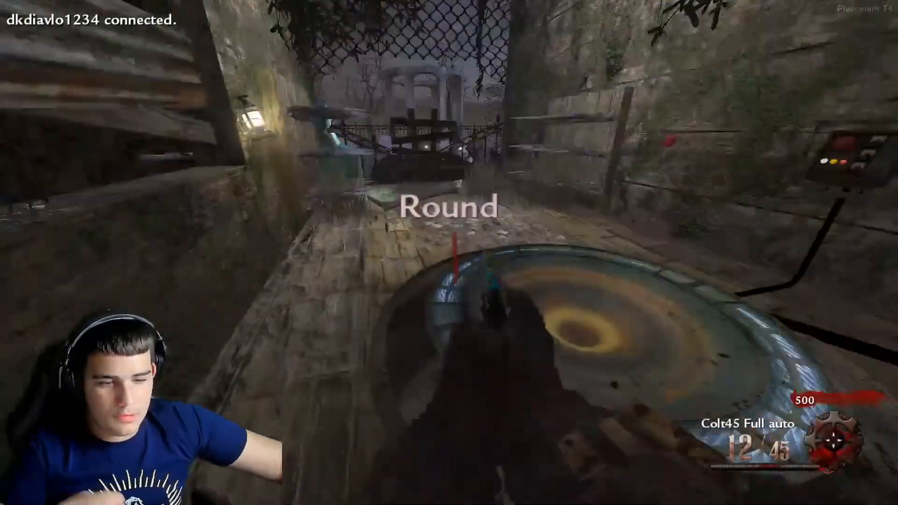